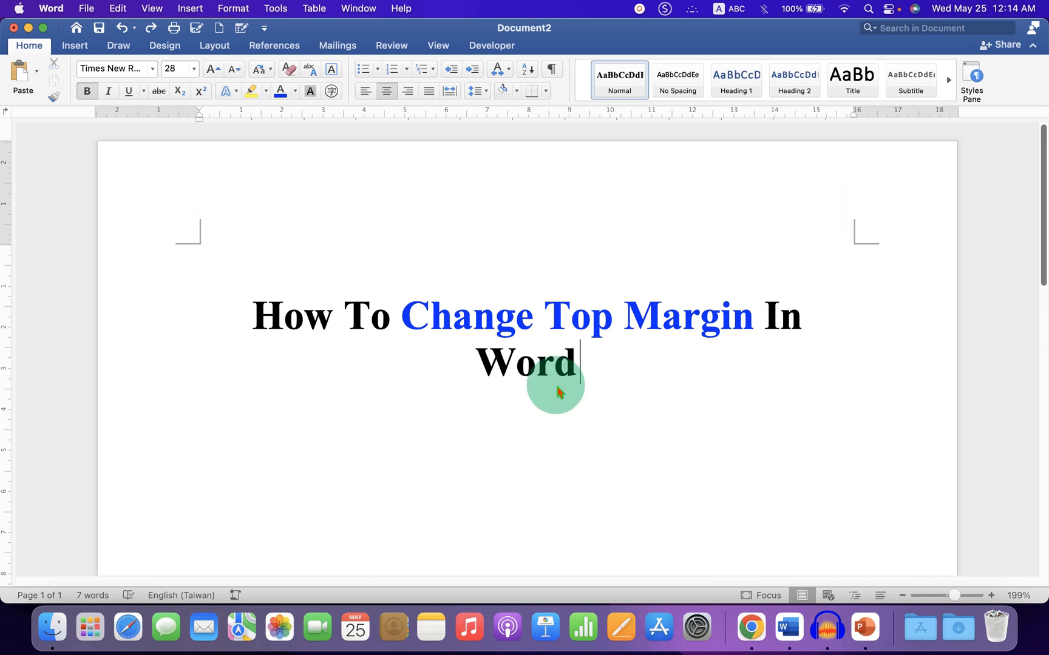
- Show the margin presets (Normal, Narrow, Moderate, Wide, Mirrored) from the Layout ribbon
{"action": "left_click", "coordinate": [214, 45]}
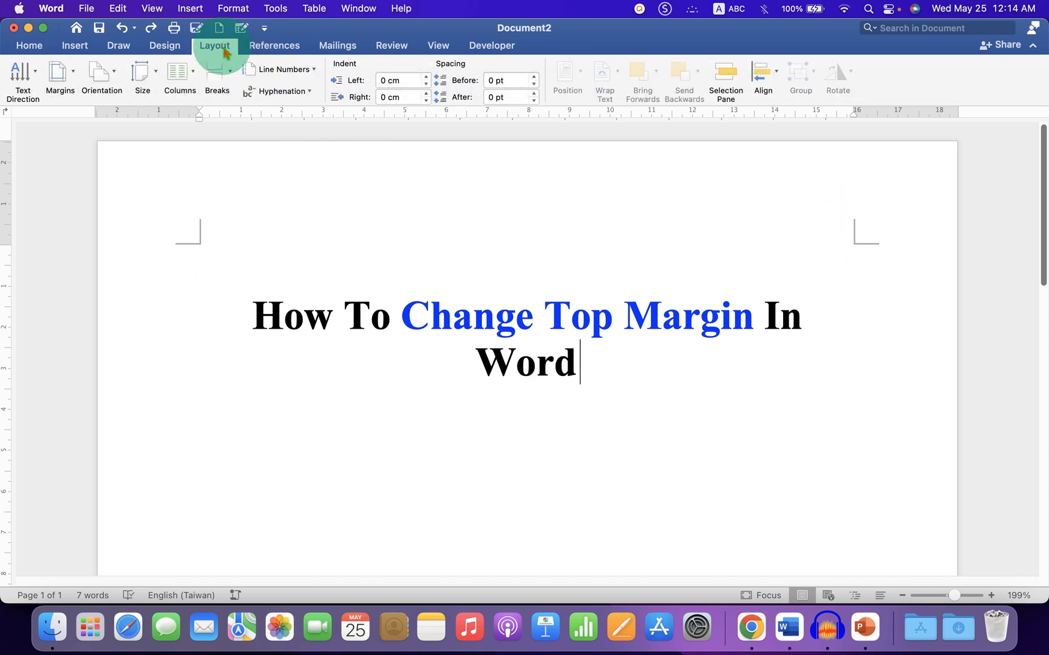
{"action": "left_click", "coordinate": [59, 79]}
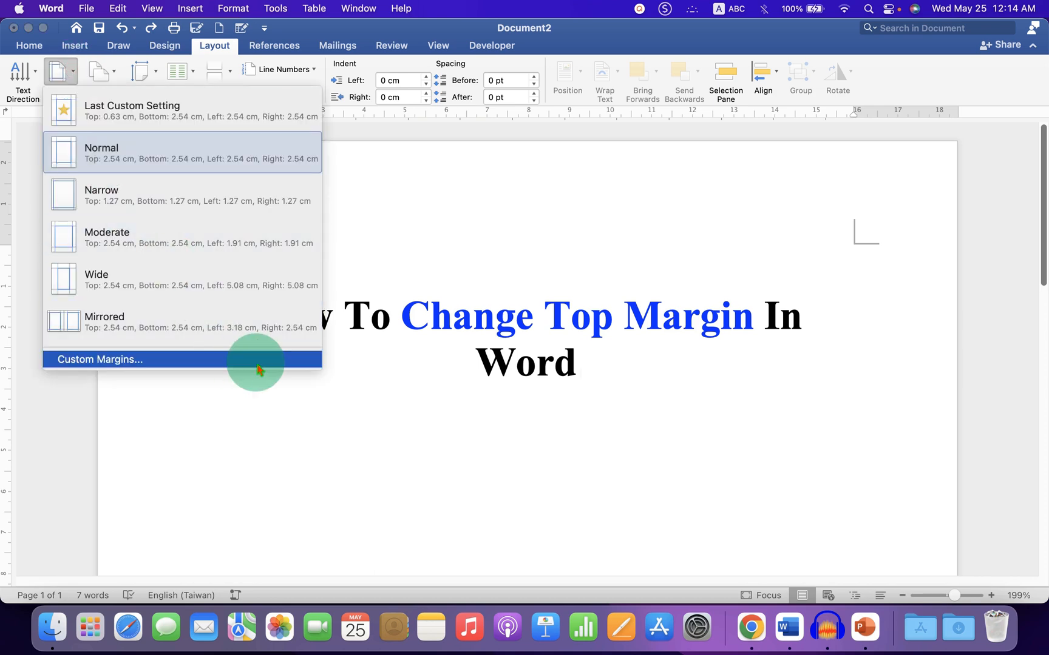
- In Custom Margins, keep Apply to Whole document and enter 1 for the top margin
{"action": "left_click", "coordinate": [100, 359]}
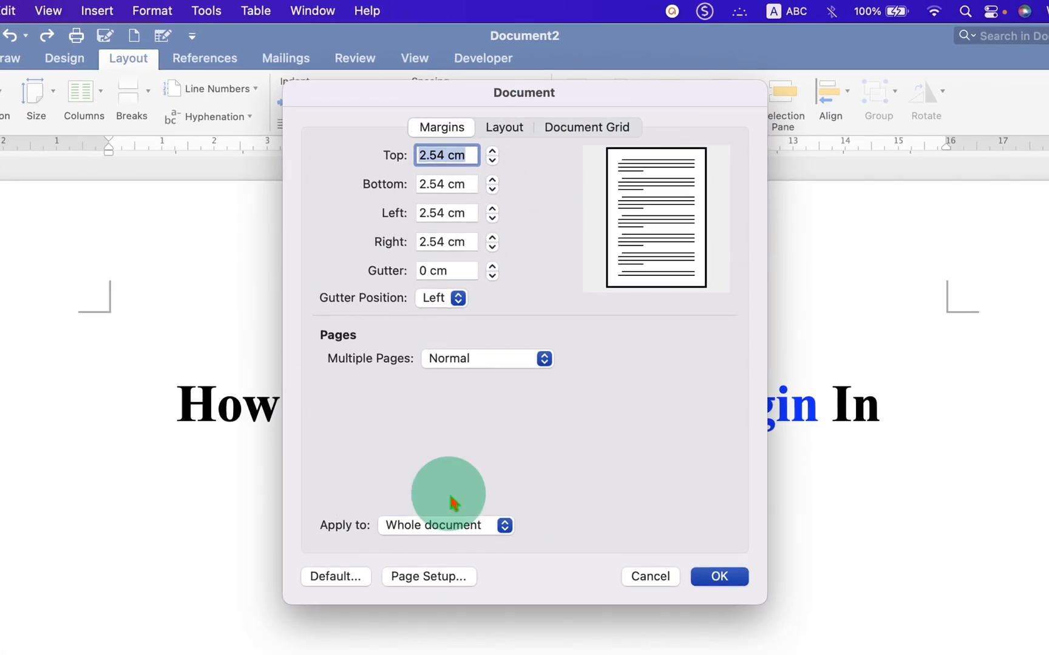
{"action": "left_click", "coordinate": [445, 526]}
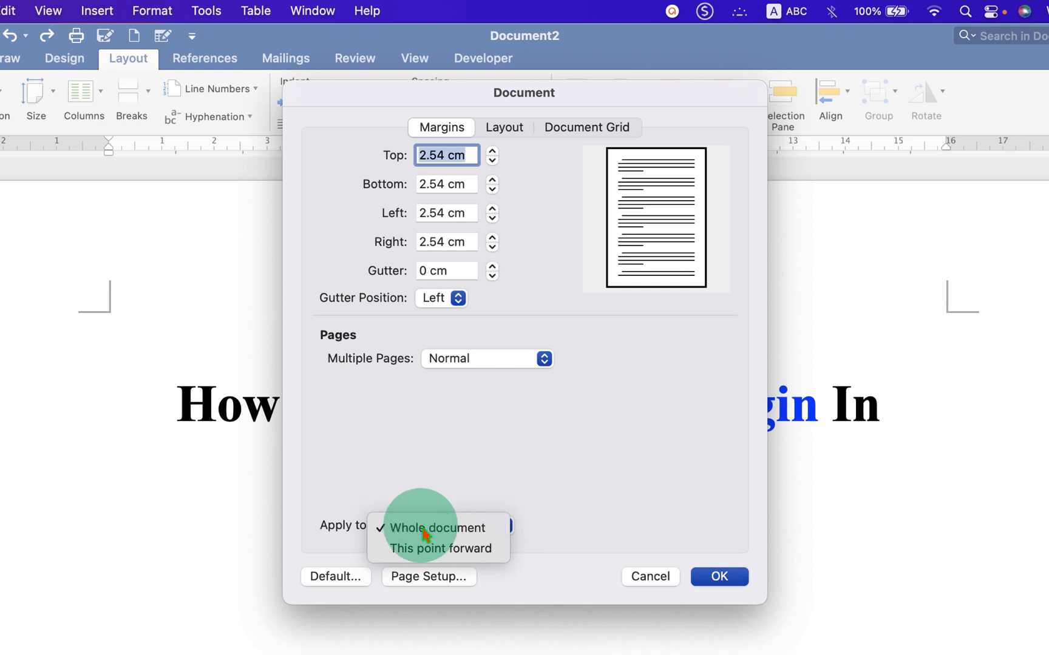
{"action": "left_click", "coordinate": [437, 528]}
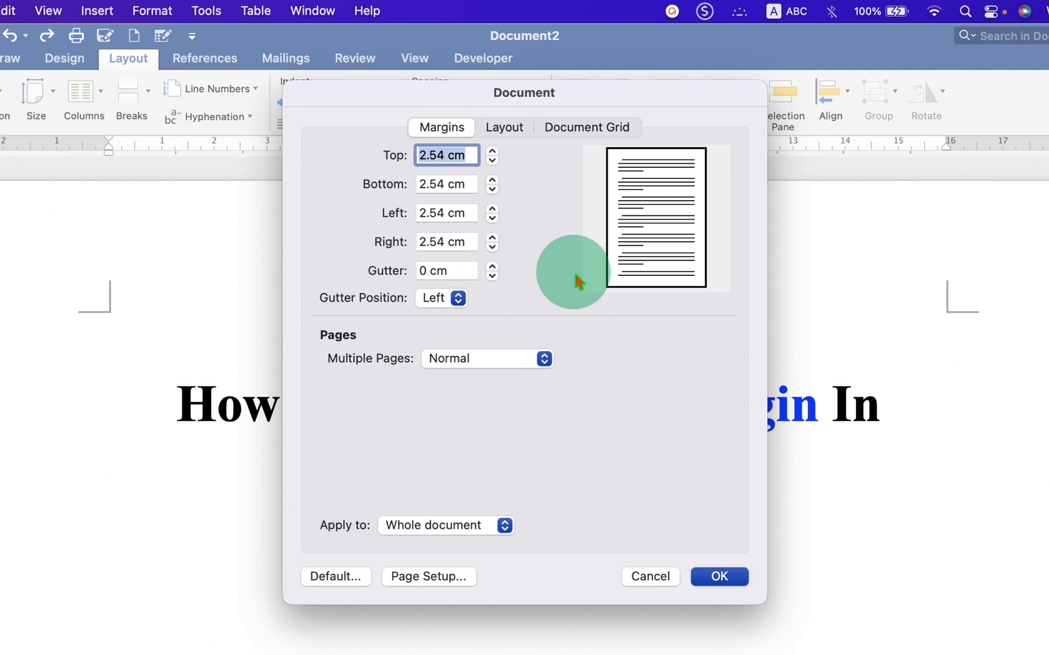
{"action": "type", "text": "1"}
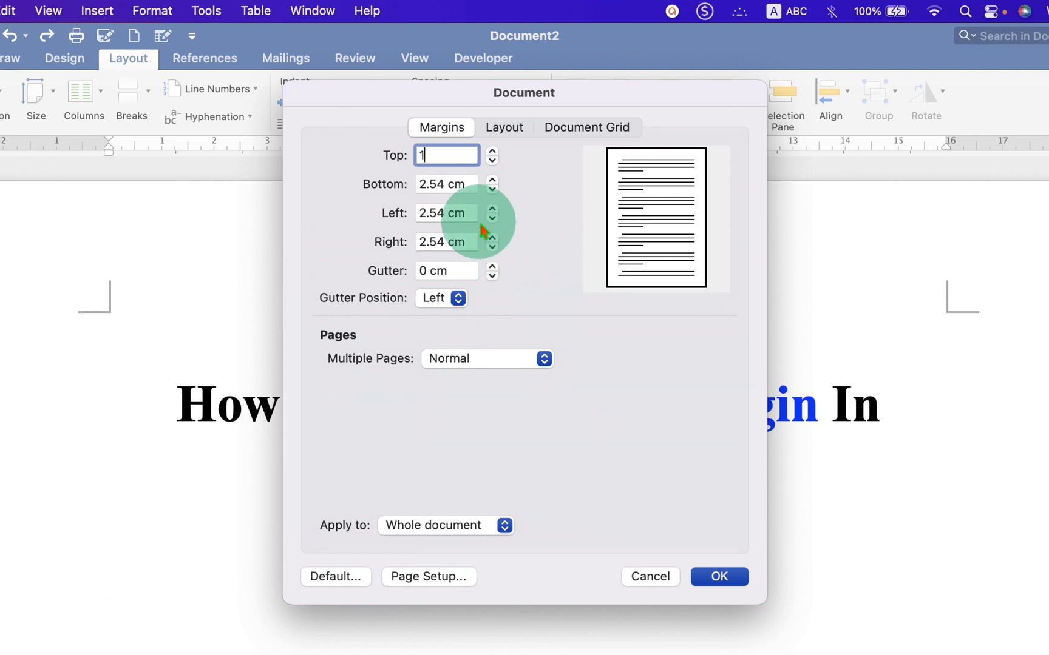
- Commit the top margin of 1 cm, leaving the other margins at 2.54 cm
{"action": "left_click", "coordinate": [446, 184]}
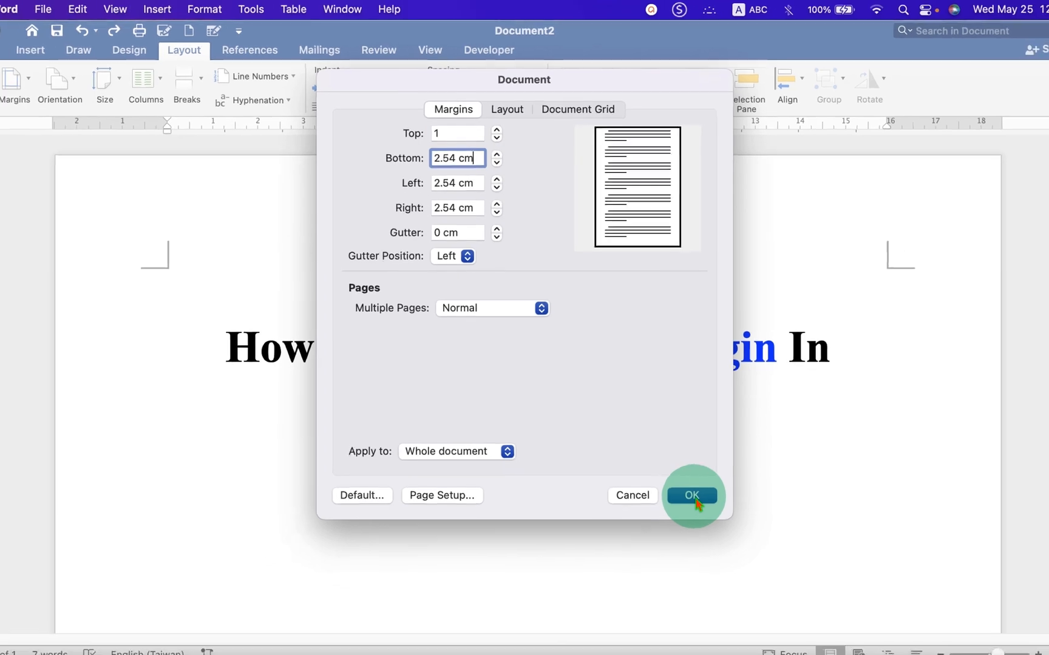
- Apply the 1 cm top margin so the title sits higher, and return to the document
{"action": "left_click", "coordinate": [691, 495]}
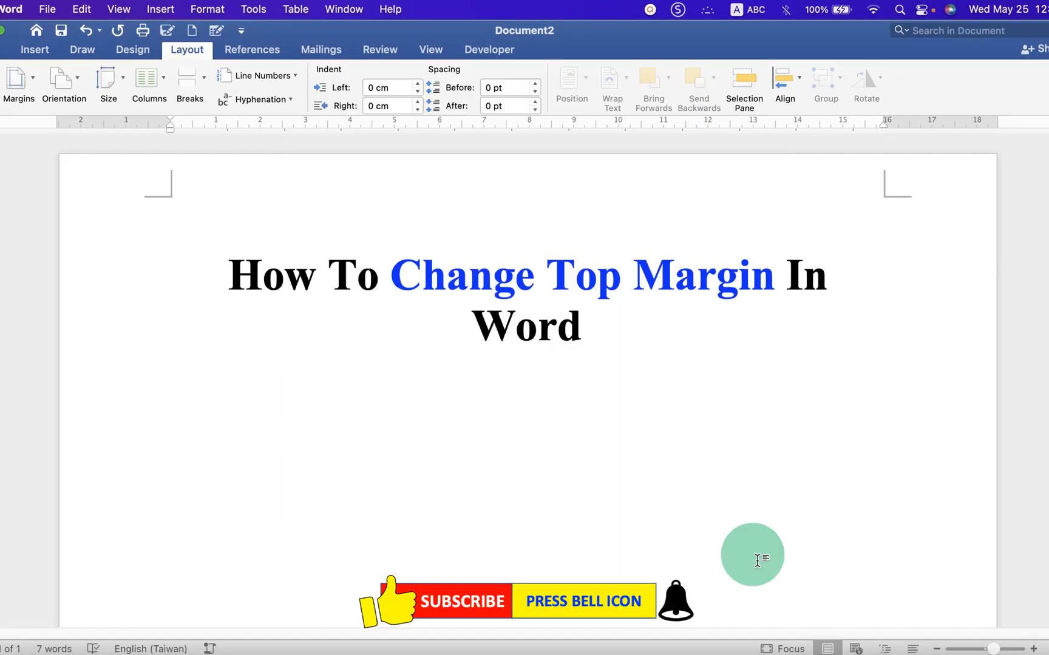
{"action": "left_click", "coordinate": [584, 328]}
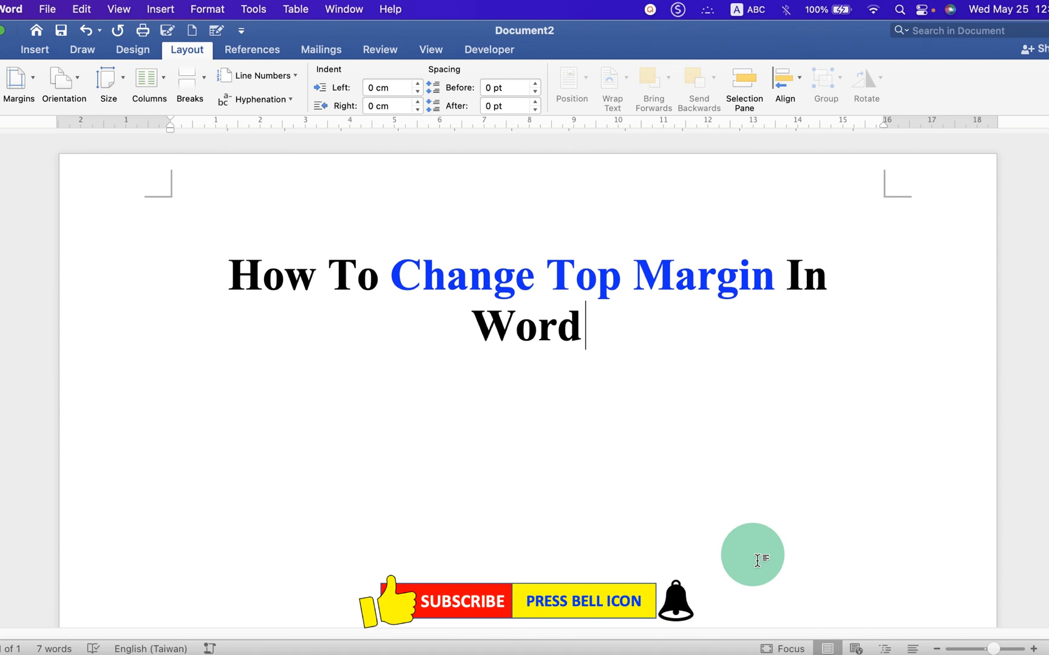